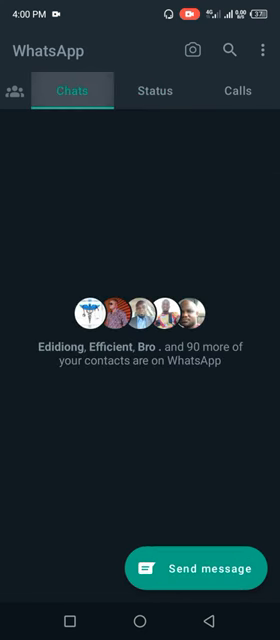
# Step: Set WhatsApp status privacy to My contacts after viewing the hide-from list
pyautogui.click(264, 50)
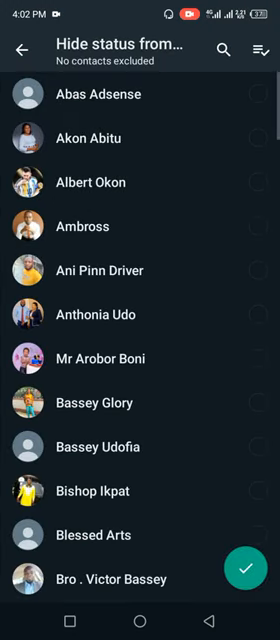
pyautogui.click(24, 50)
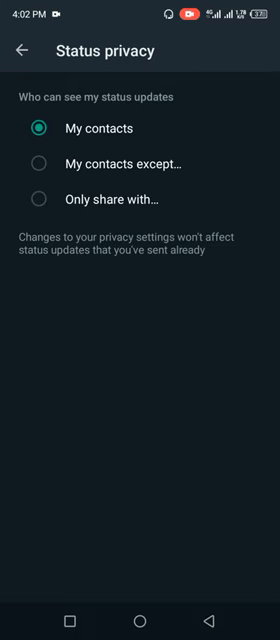
# Step: Leave Privacy settings, view My status (no views yet), and return to Status tab
pyautogui.click(24, 51)
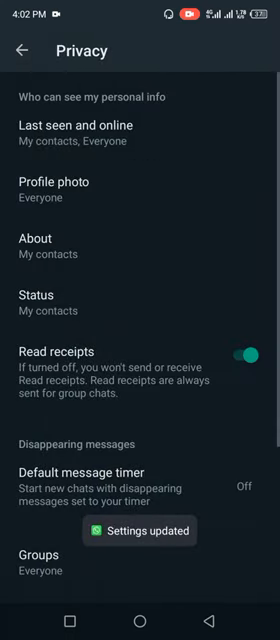
pyautogui.click(22, 50)
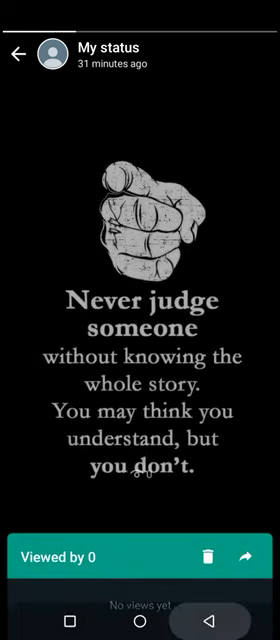
pyautogui.click(20, 56)
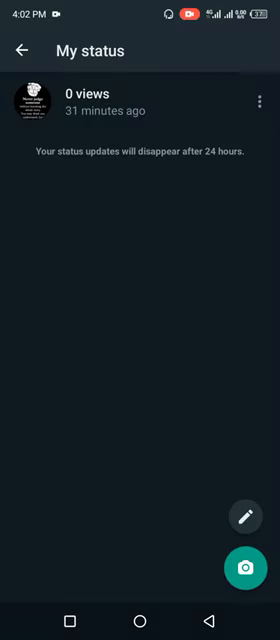
pyautogui.click(24, 50)
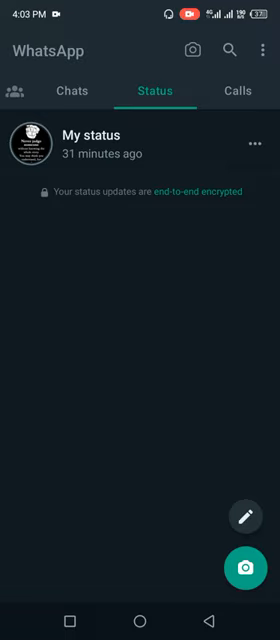
# Step: Search the Android app list for 'pegasus', find nothing, and clear the search
pyautogui.press('home')
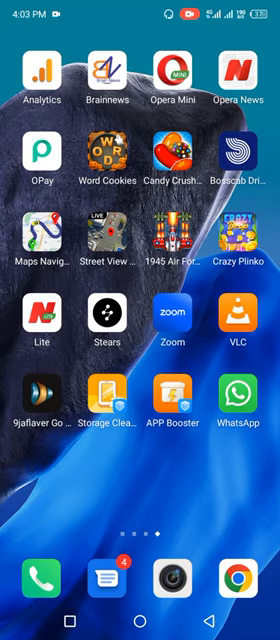
pyautogui.scroll(3)
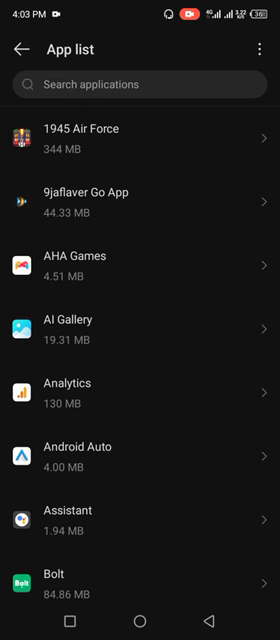
pyautogui.click(140, 84)
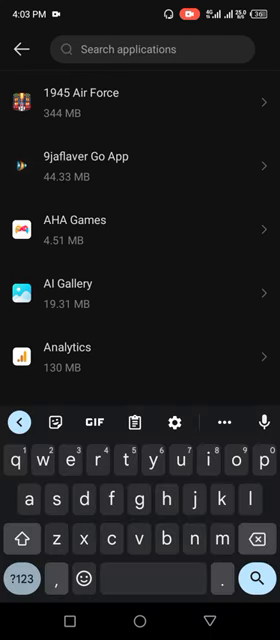
pyautogui.write('p')
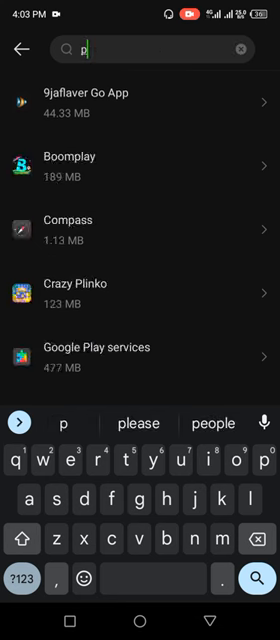
pyautogui.write('egasus')
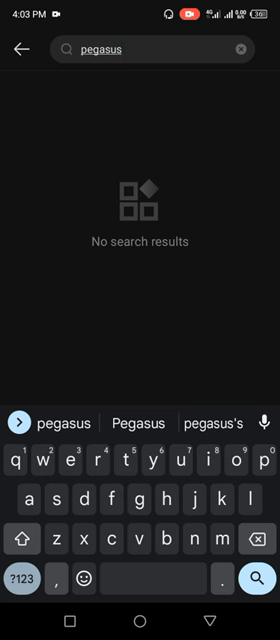
pyautogui.click(22, 48)
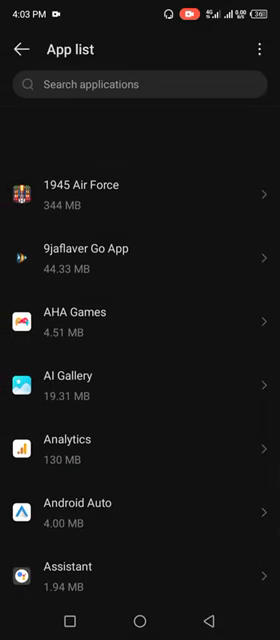
# Step: Scroll through all installed apps, then show WhatsApp's options menu with Linked devices
pyautogui.scroll(-3)
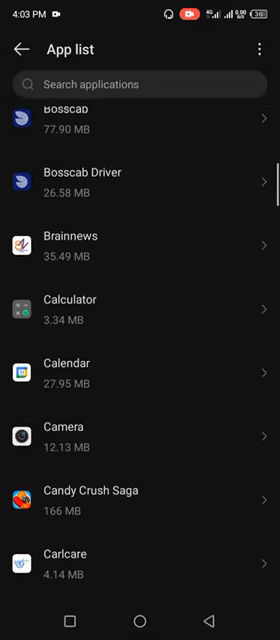
pyautogui.scroll(-3)
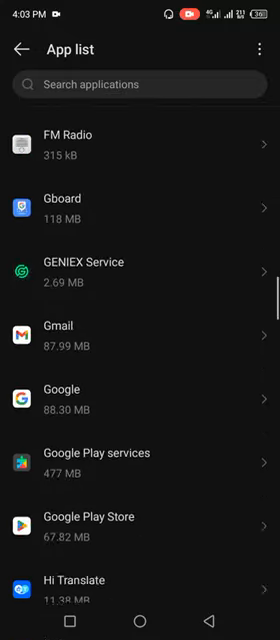
pyautogui.scroll(-3)
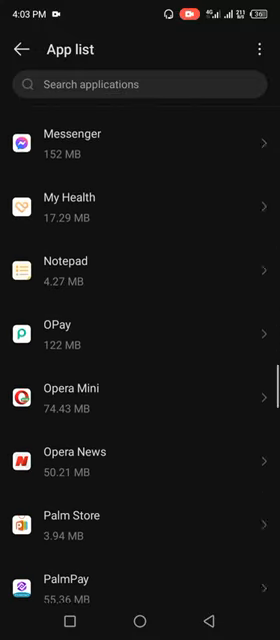
pyautogui.scroll(-3)
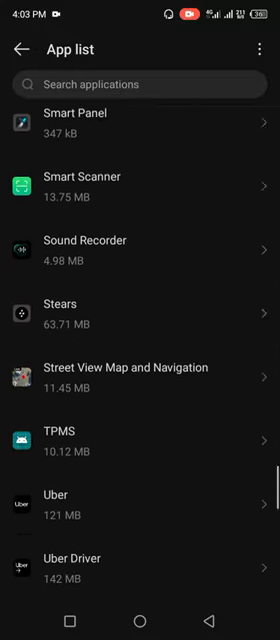
pyautogui.scroll(-3)
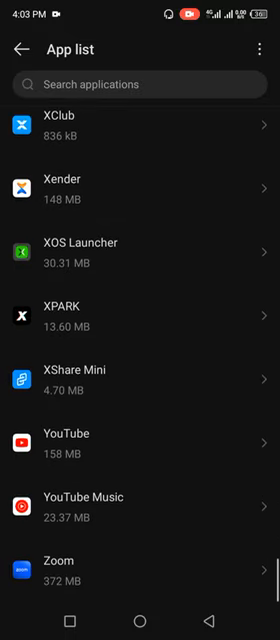
pyautogui.scroll(-3)
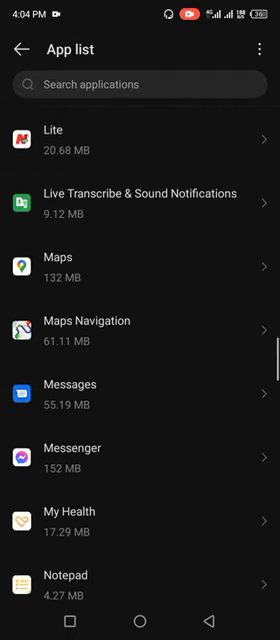
pyautogui.scroll(3)
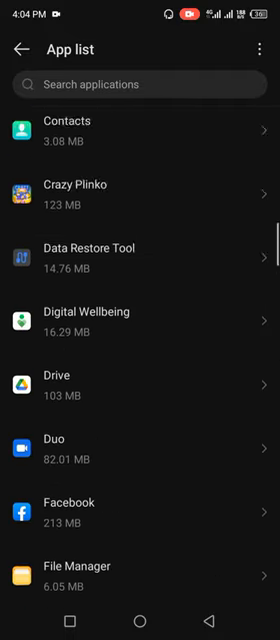
pyautogui.scroll(3)
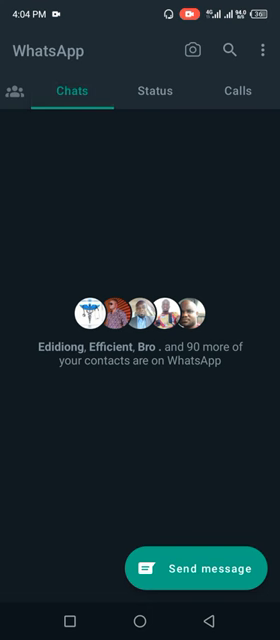
pyautogui.click(263, 49)
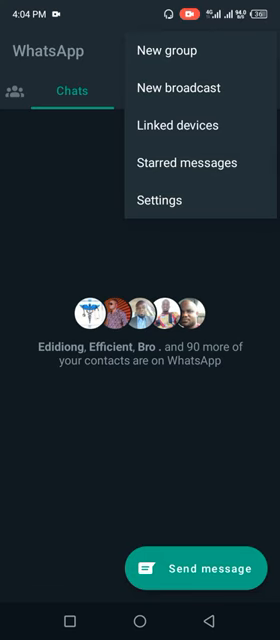